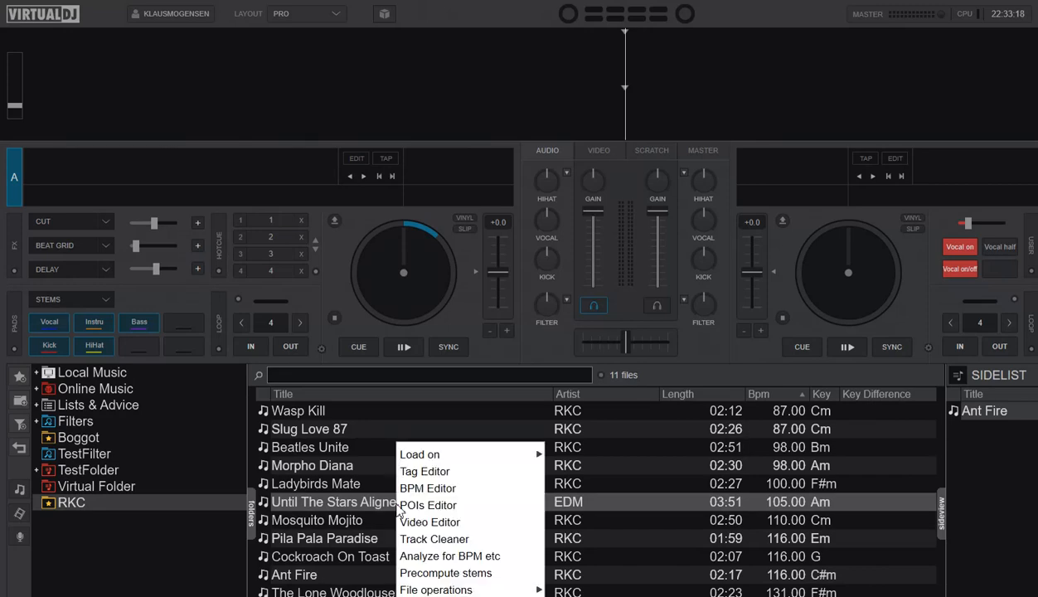
mouse_move(428, 522)
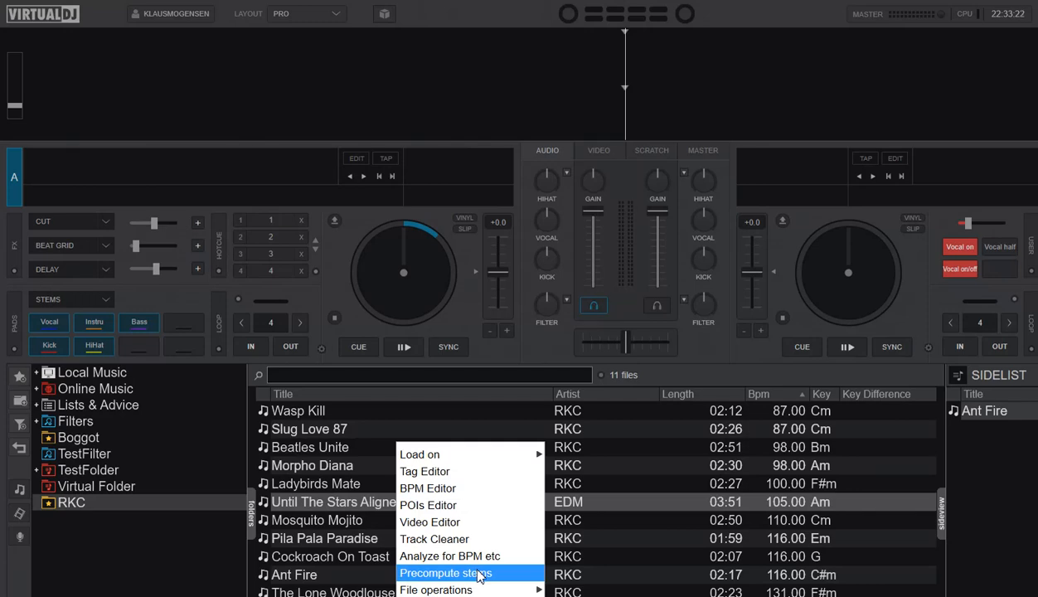
Step: Precompute stems for Until The Stars Aligned in VirtualDJ
click(446, 572)
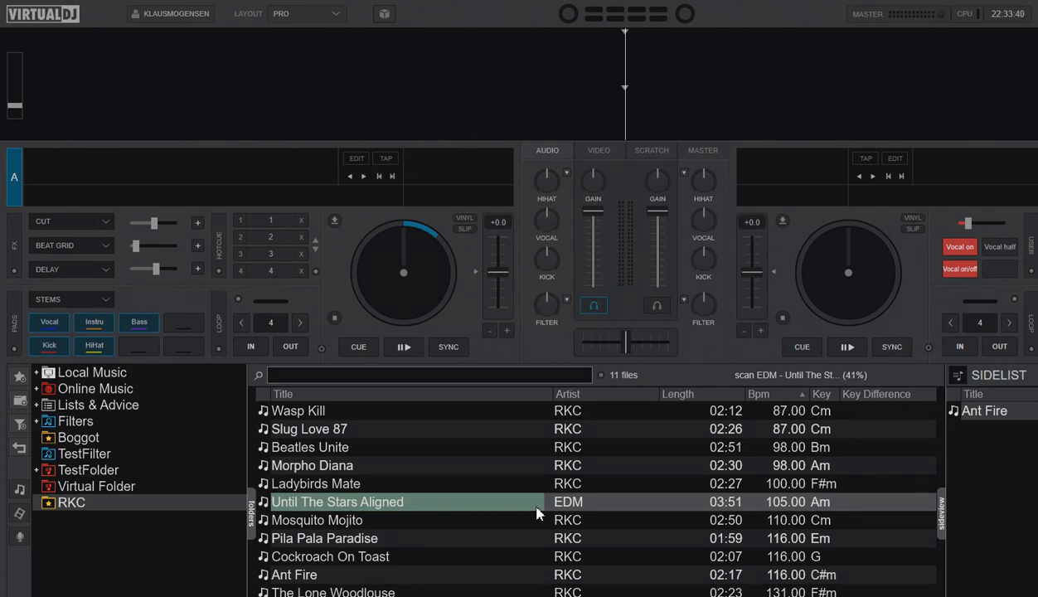
mouse_move(651, 504)
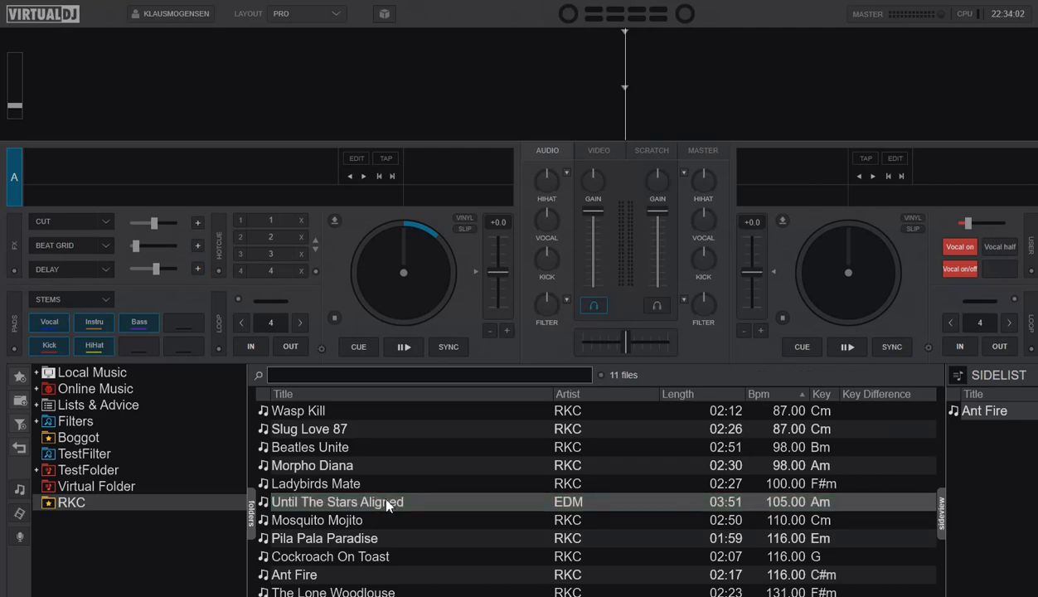
Step: Load Until The Stars Aligned on deck A, preview the Vocal stem, and return to cue
double_click(337, 502)
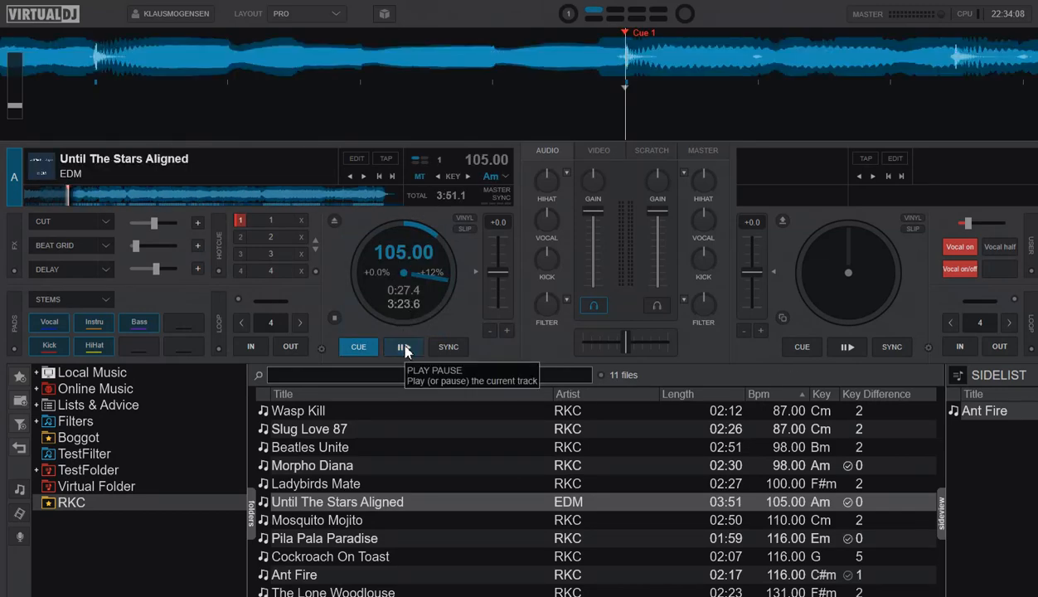
click(404, 346)
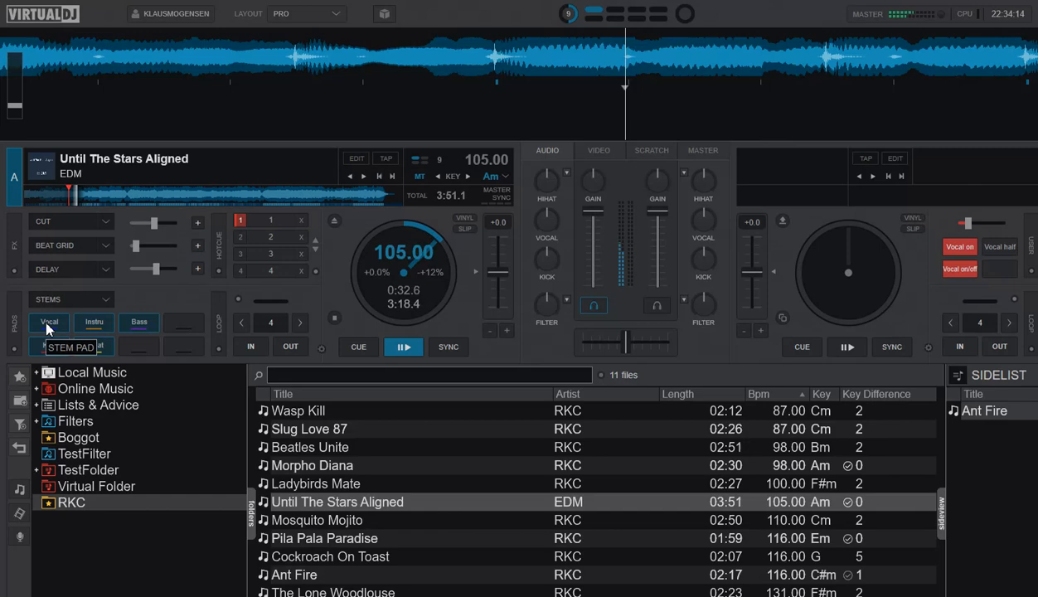
click(49, 322)
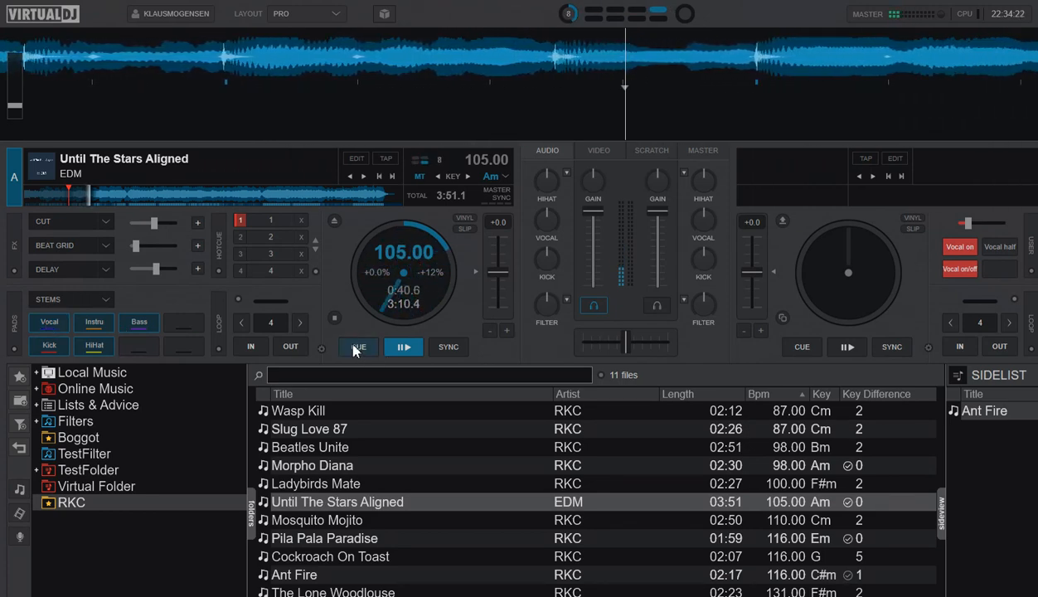
click(358, 347)
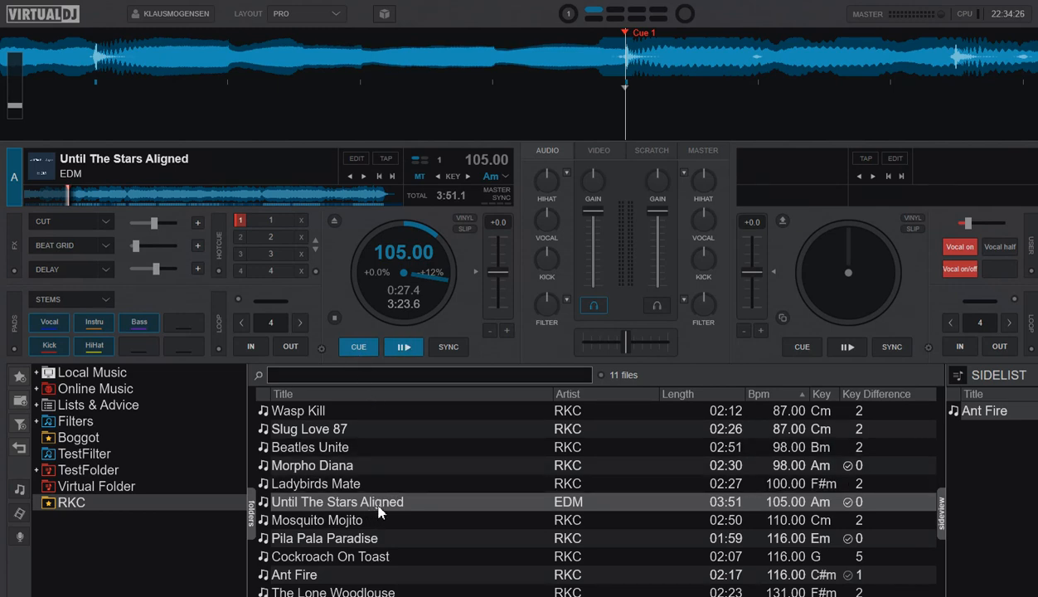
Step: Copy the .vdjstems file in its folder and rename the copy to EDM - Until The Stars Aligned.mp4
right_click(337, 501)
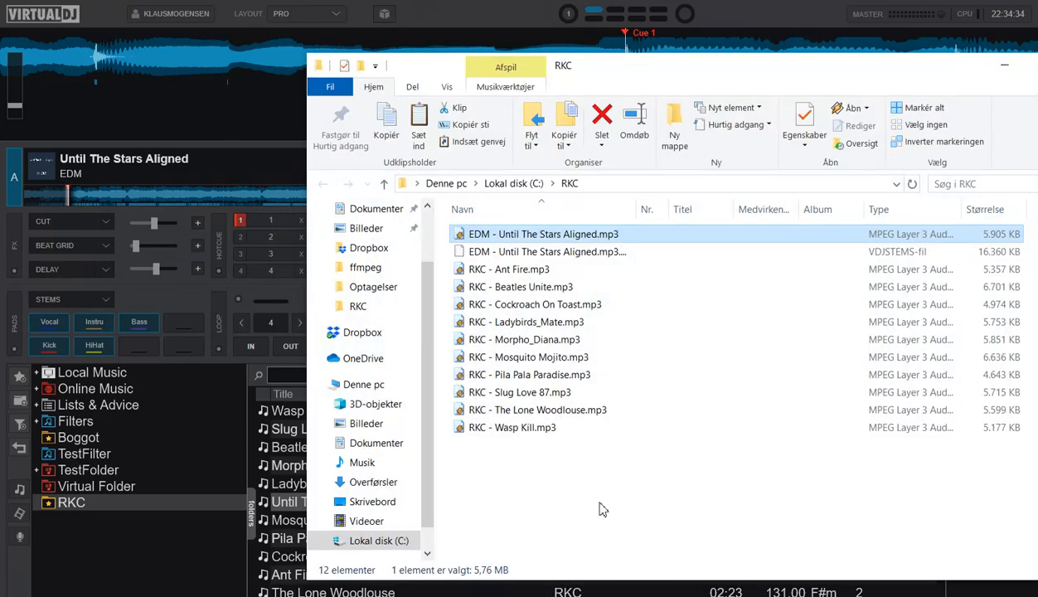
click(547, 251)
text(EDM - Until The Stars Aligned.mp4)
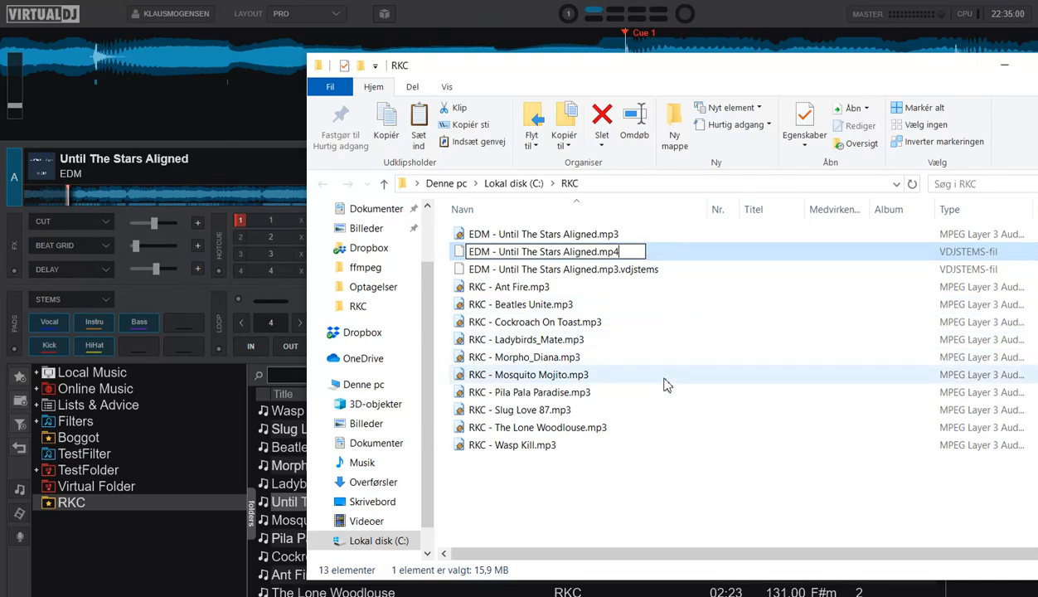
key(enter)
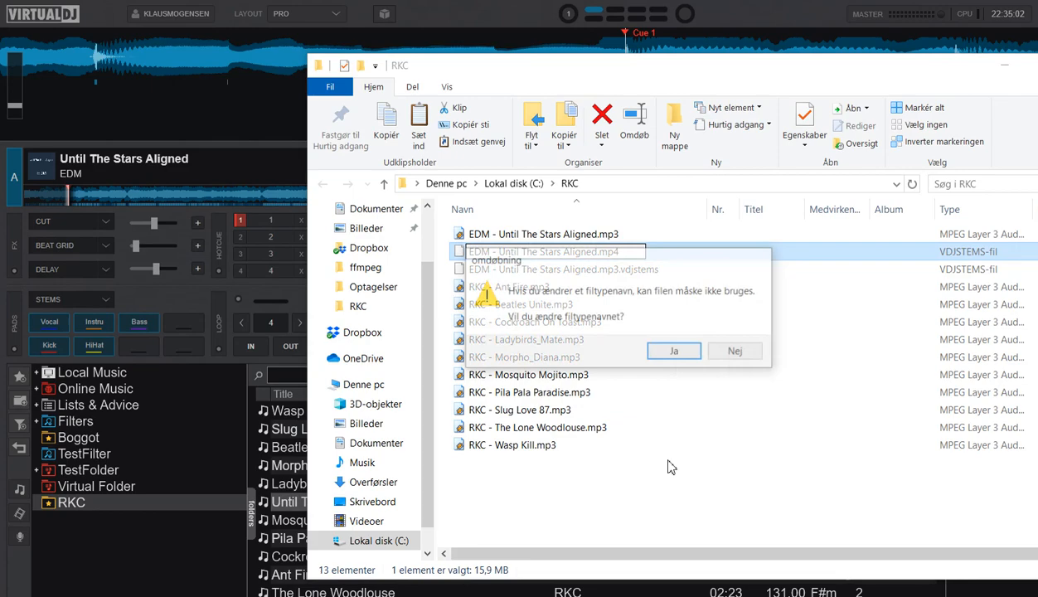
click(673, 351)
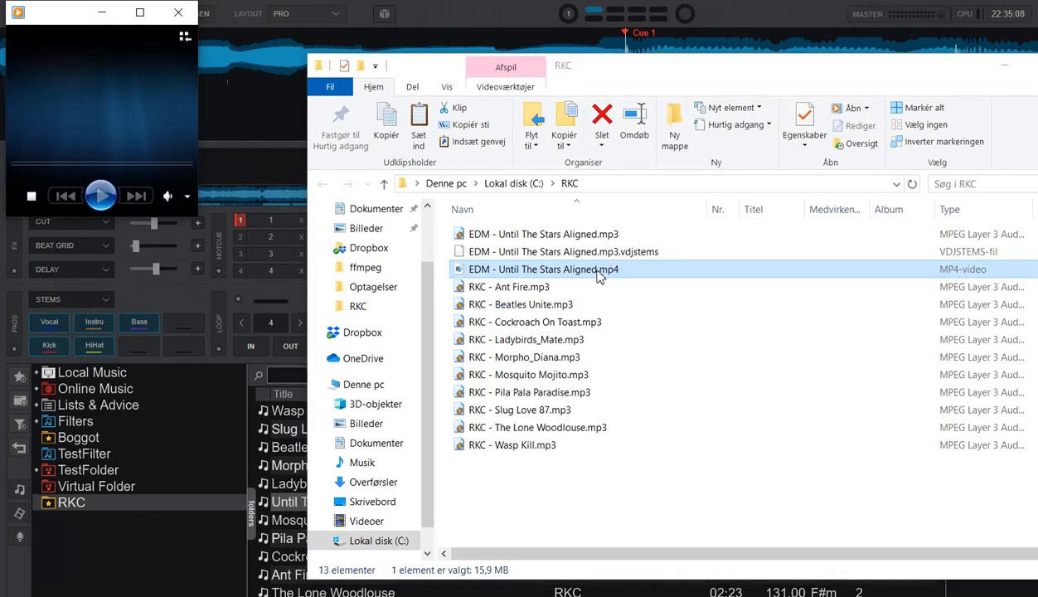
Step: Play EDM - Until The Stars Aligned.mp4 in Windows Media Player, then pause it
double_click(542, 269)
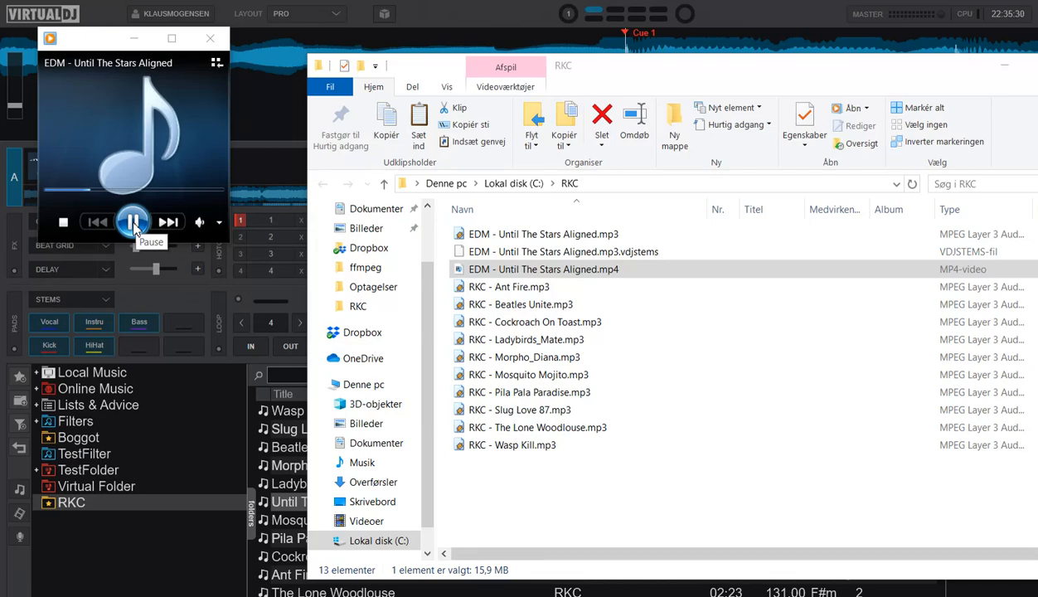
click(133, 221)
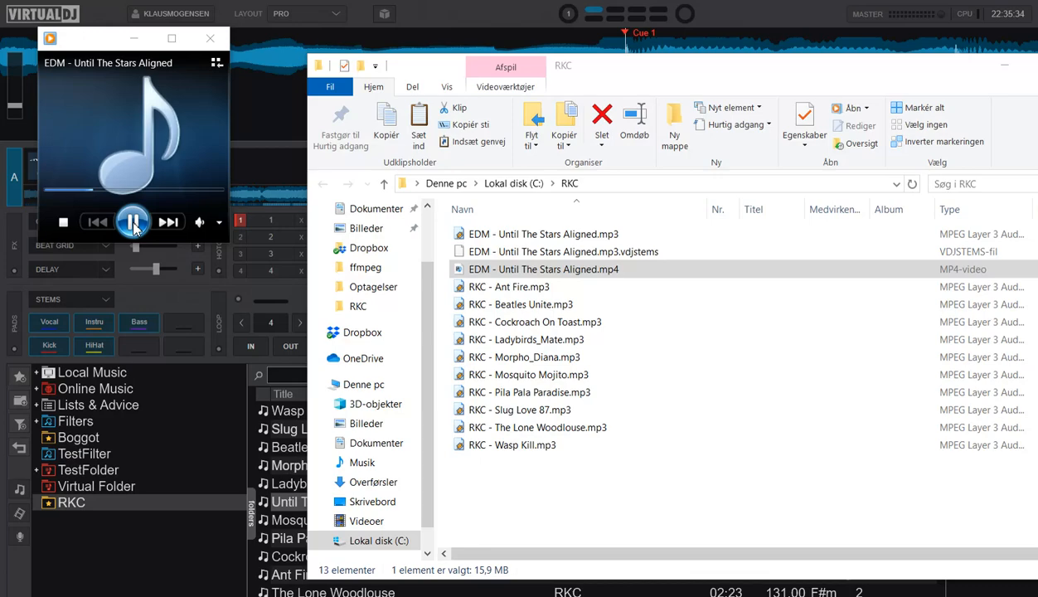
click(132, 222)
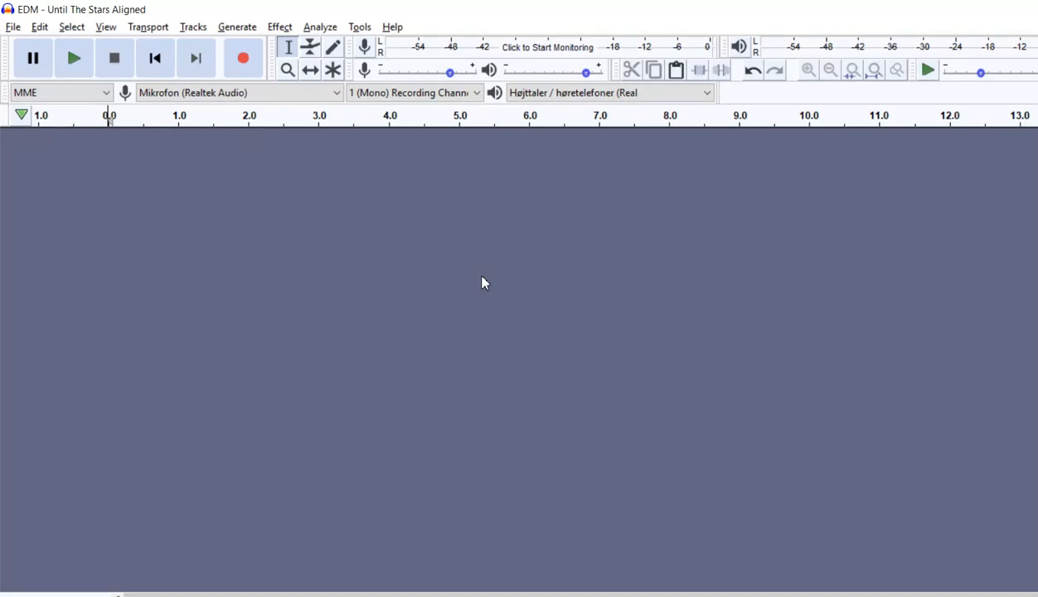
mouse_move(193, 27)
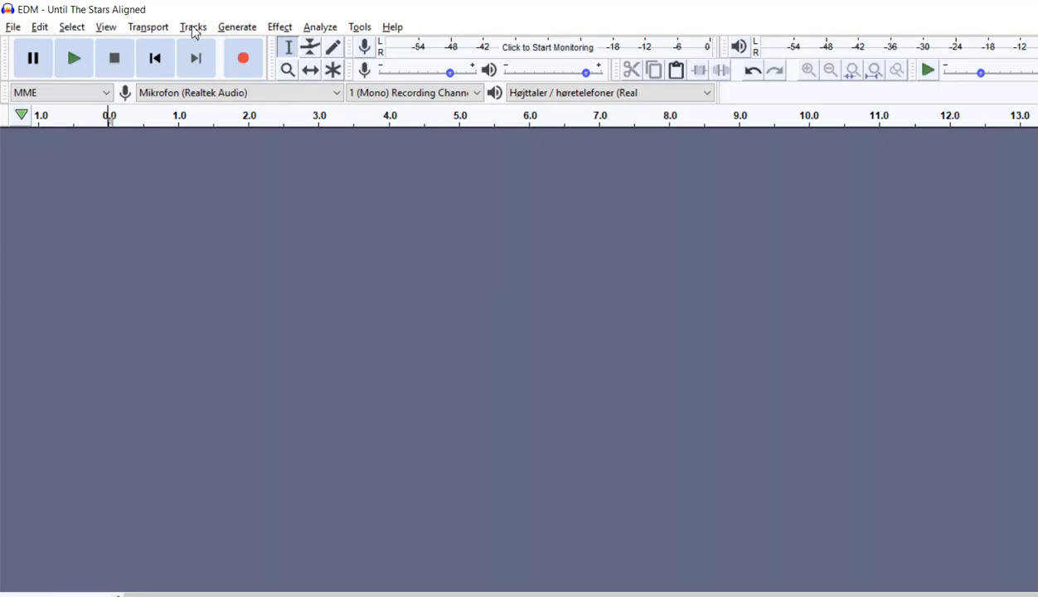
mouse_move(39, 26)
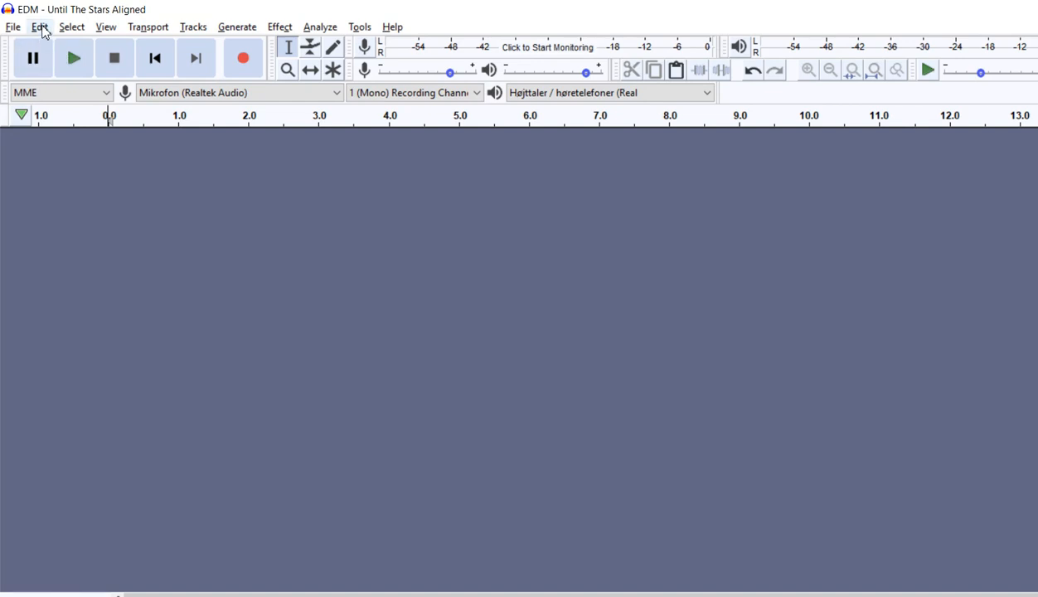
Step: Check the FFmpeg library in Preferences > Libraries, declining manual location, and close Preferences
click(38, 26)
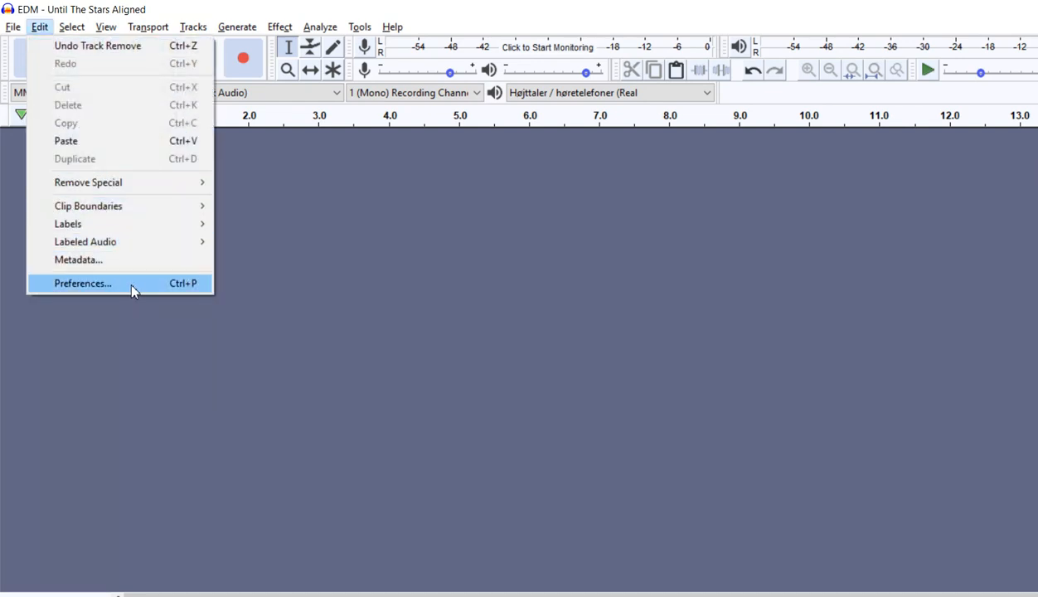
click(82, 282)
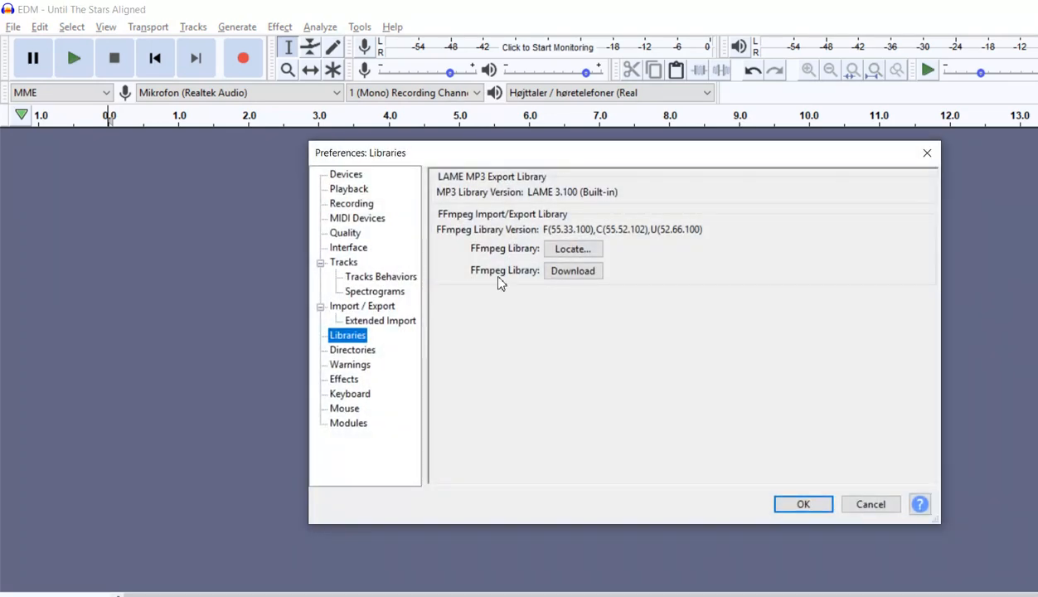
mouse_move(521, 261)
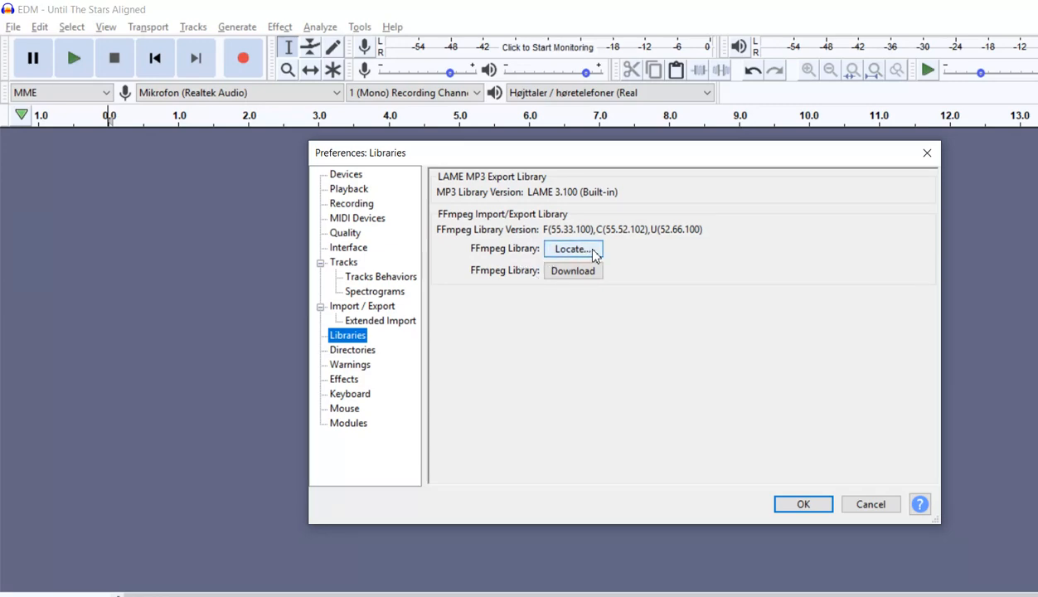
click(572, 248)
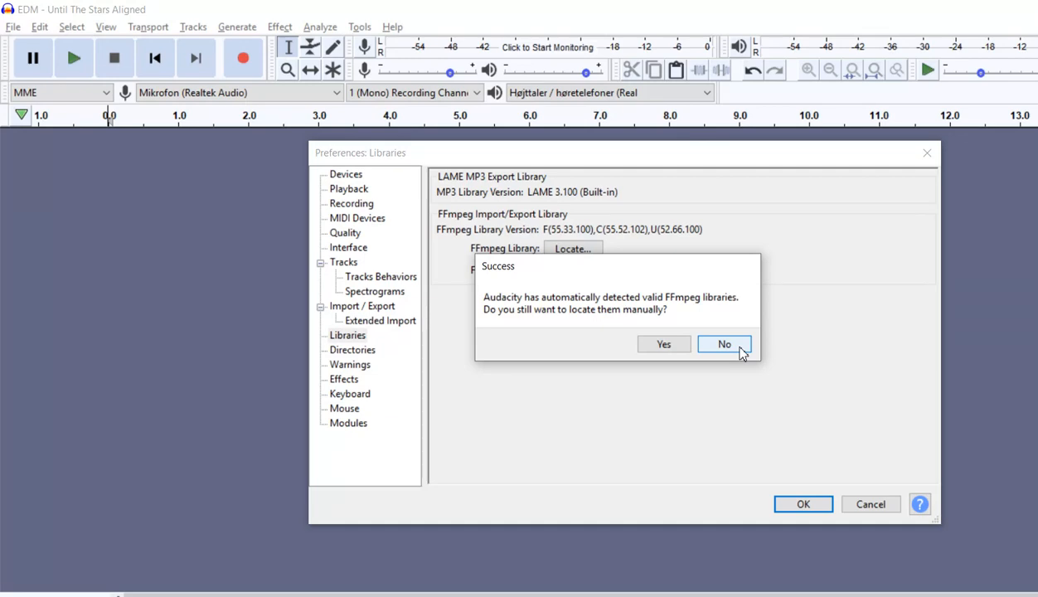
click(723, 344)
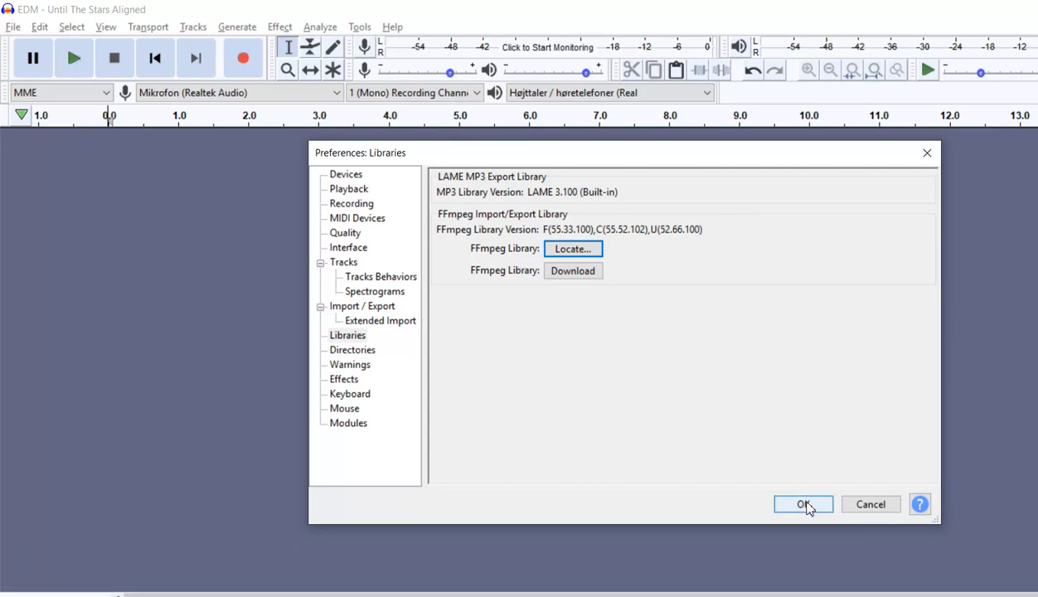
click(802, 504)
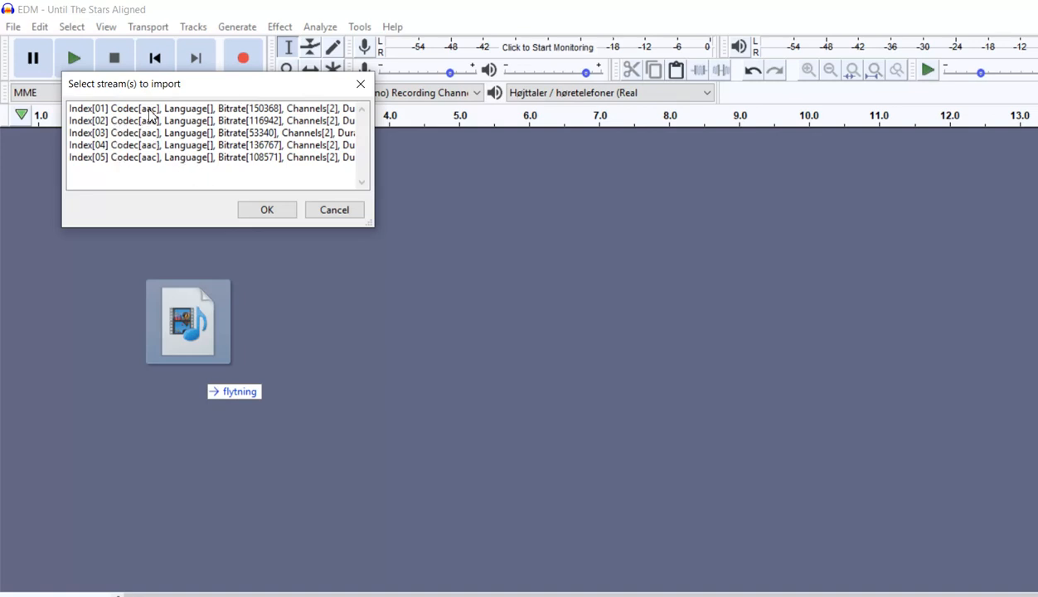
mouse_move(230, 134)
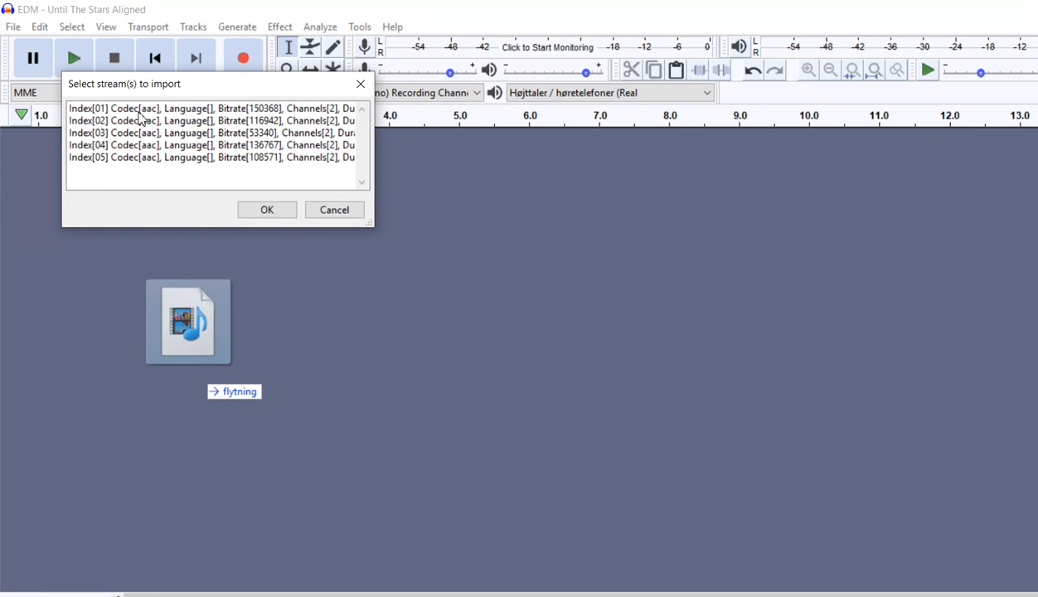
Step: Select streams Index[01] through Index[05] in the import dialog
click(211, 108)
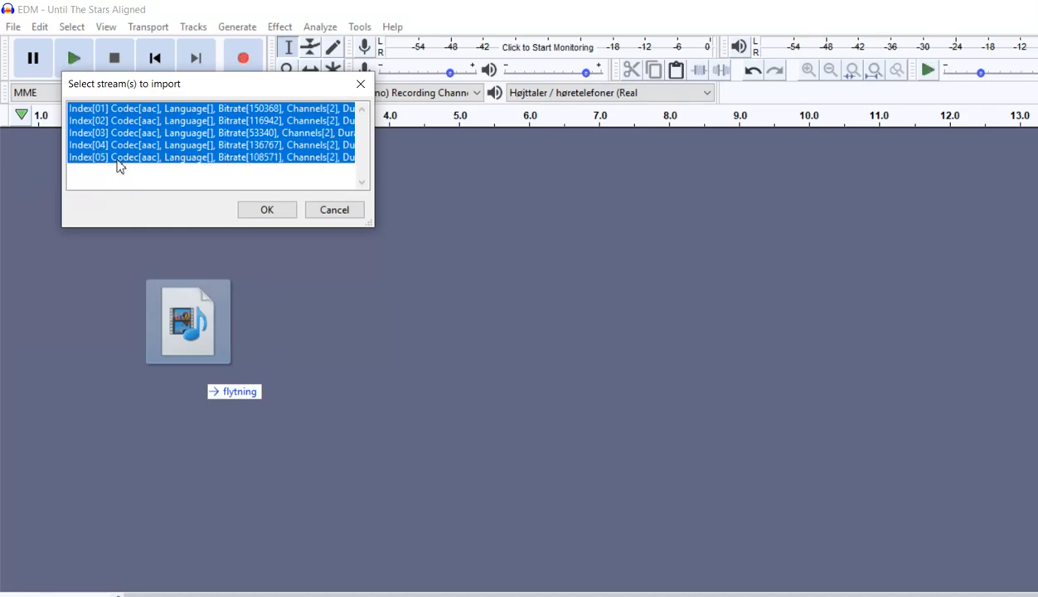
click(267, 209)
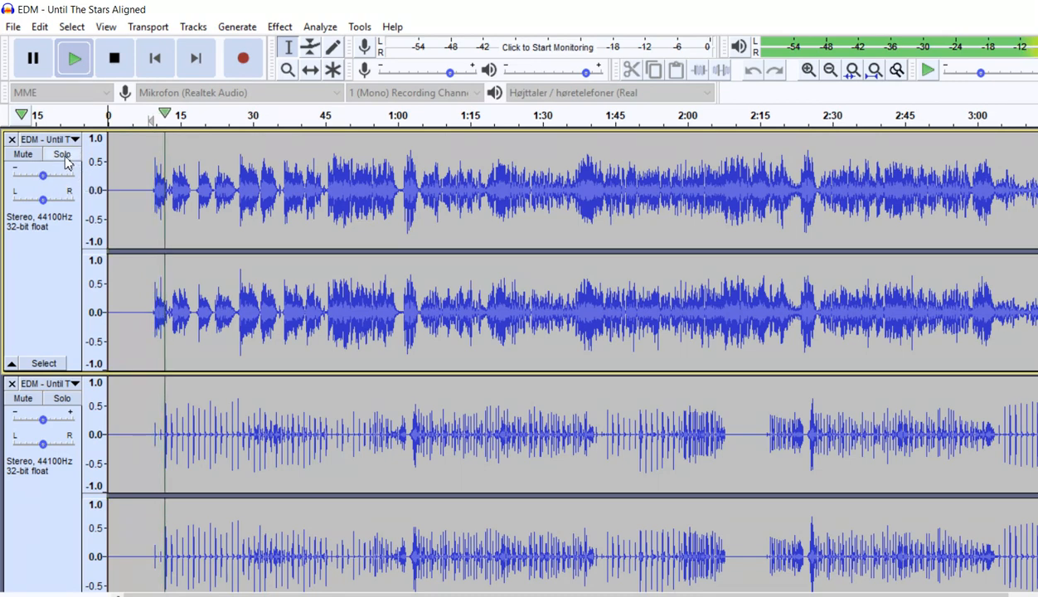
Step: Solo the first stem track, then solo a lower track to find the vocals
click(62, 155)
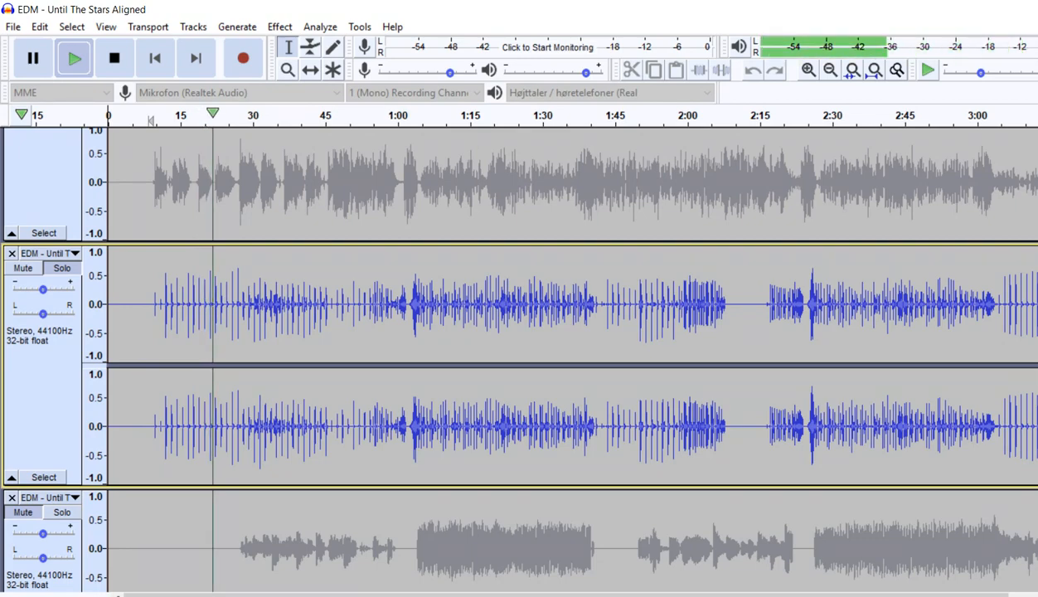
scroll(down, 3)
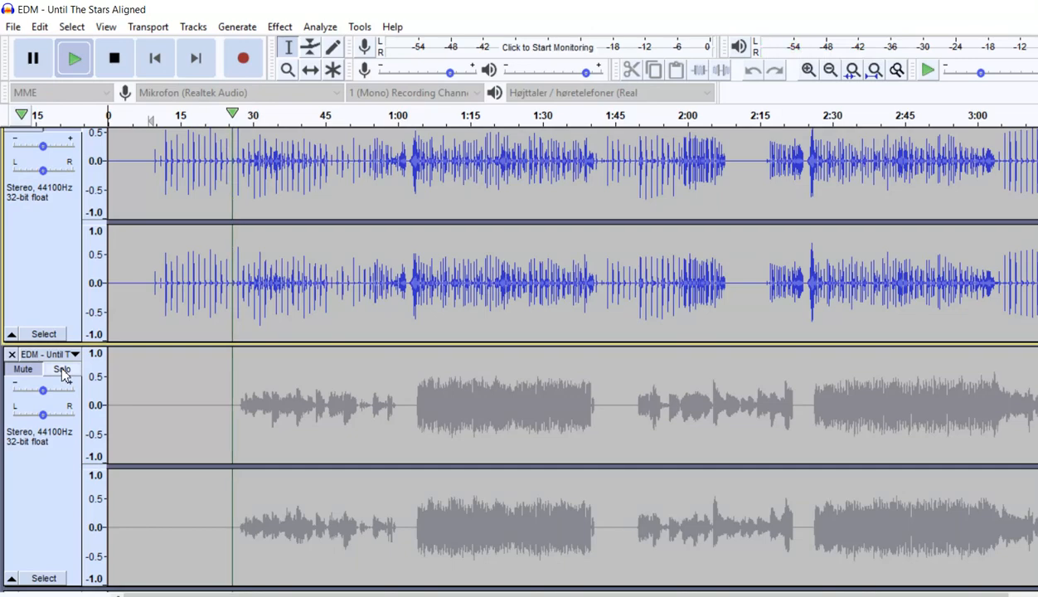
click(61, 368)
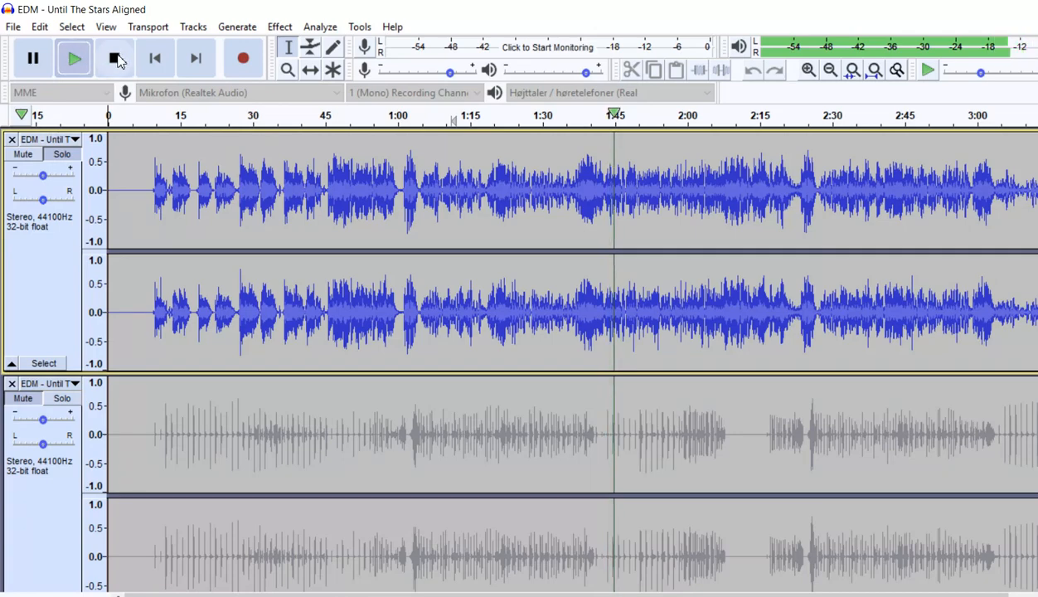
Step: Stop playback and start the MP3 export from the File menu
click(115, 58)
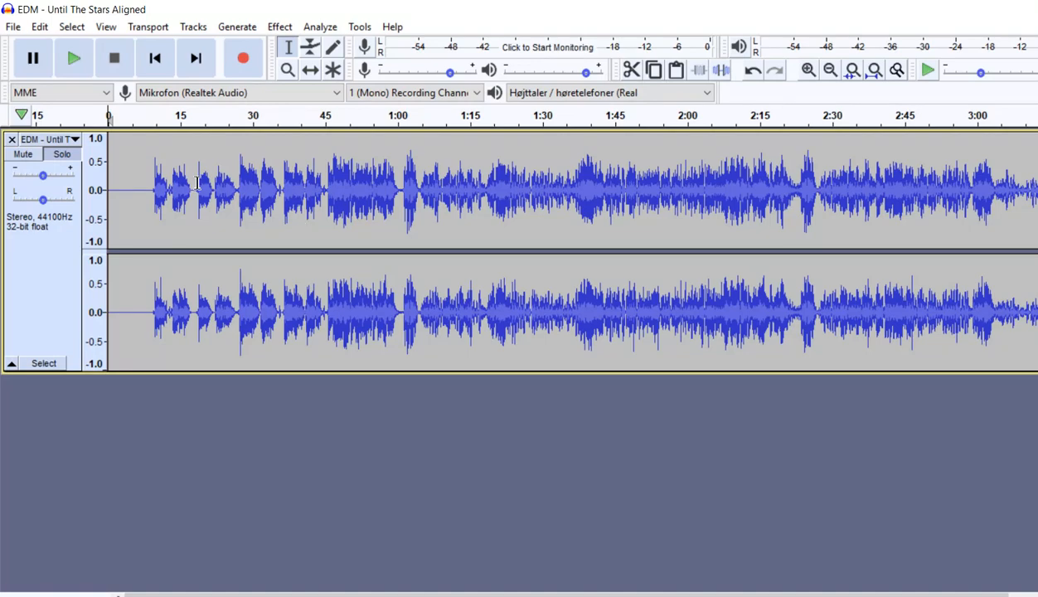
click(13, 27)
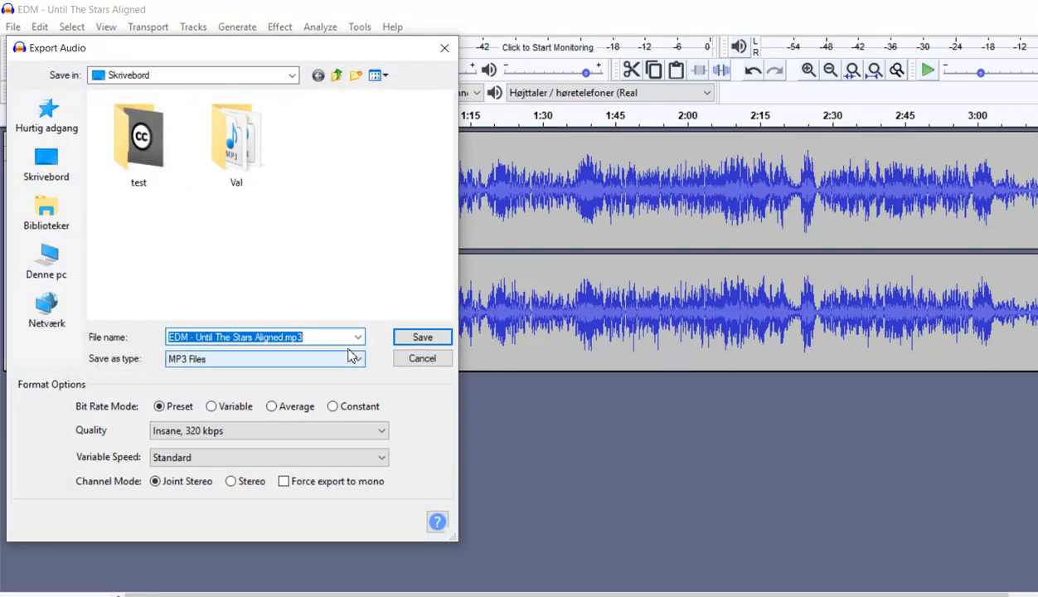
Step: Save the export as 'EDM - Until The Stars Aligned acapella' with blank metadata tags
click(324, 337)
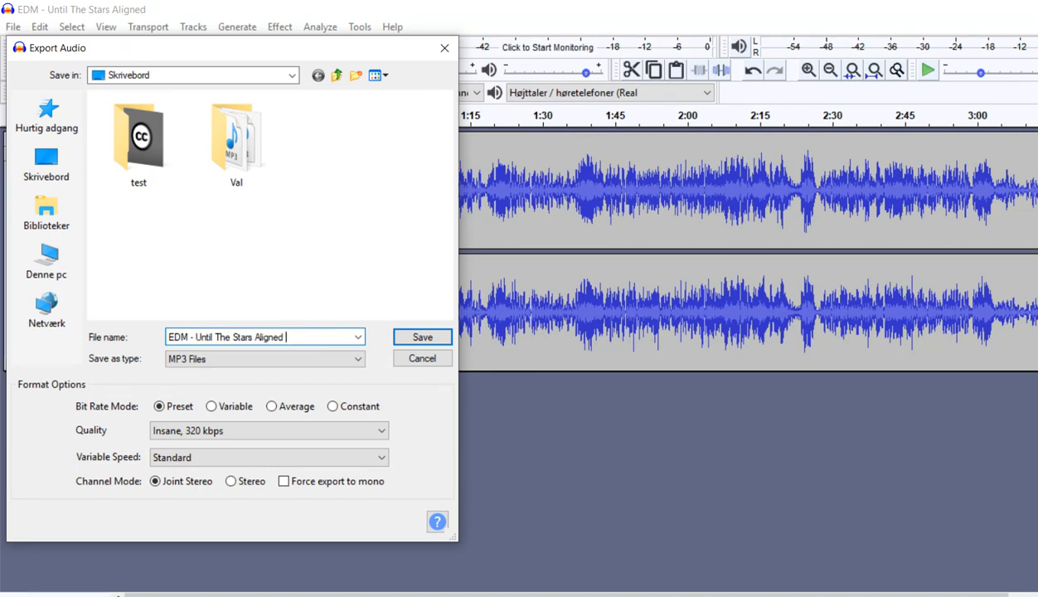
text(acapella)
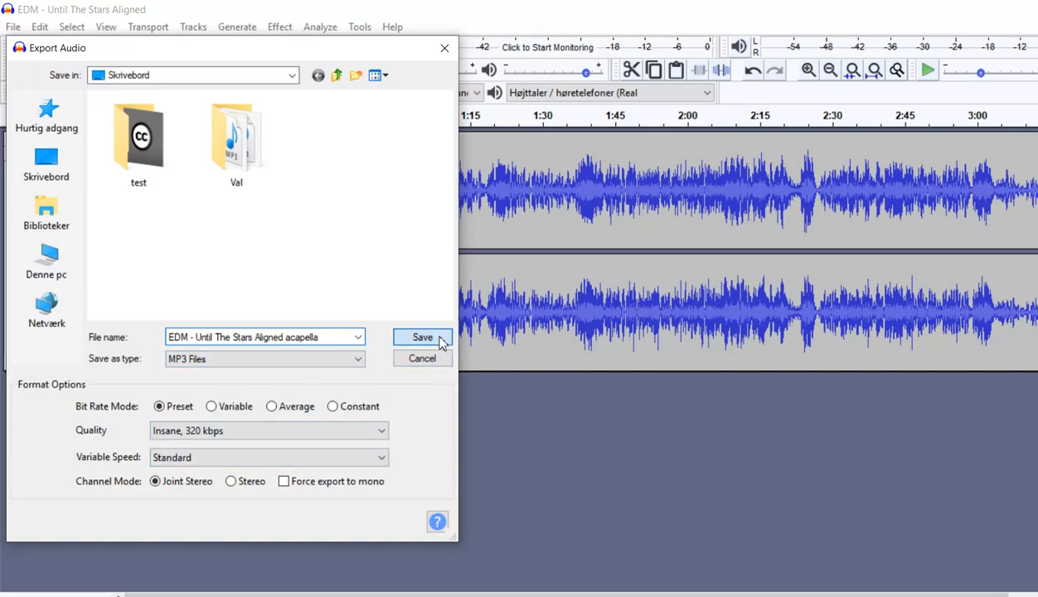
click(422, 337)
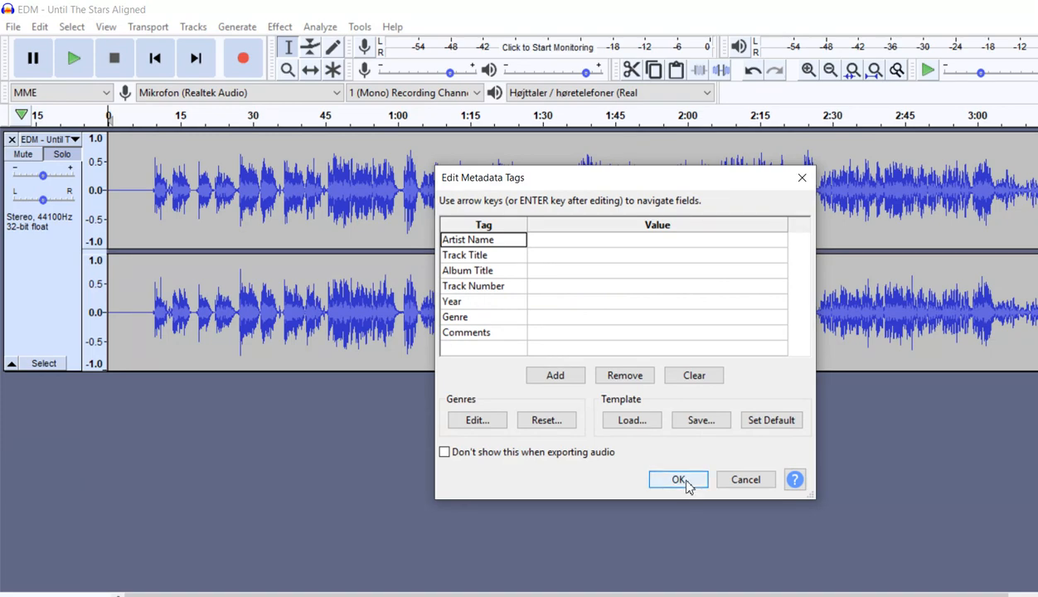
click(678, 479)
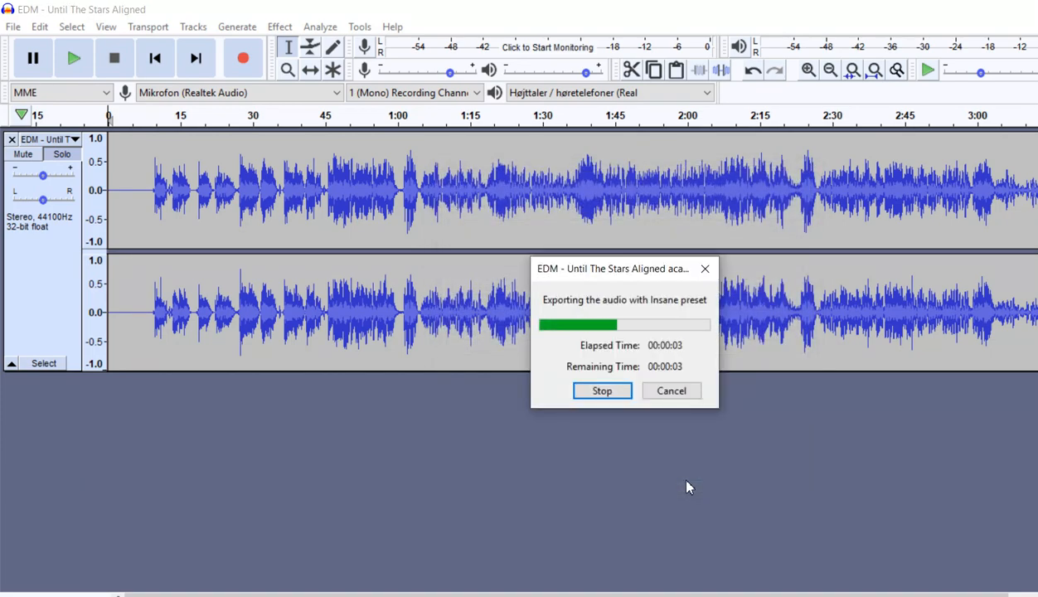
mouse_move(669, 574)
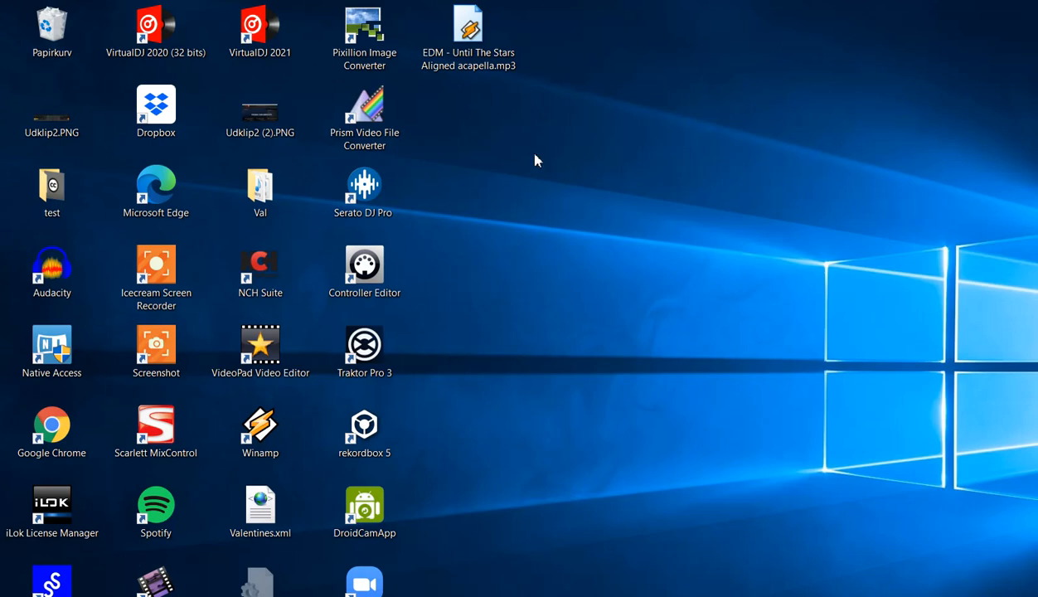
Step: Play the acapella MP3 from the desktop in Winamp
click(467, 37)
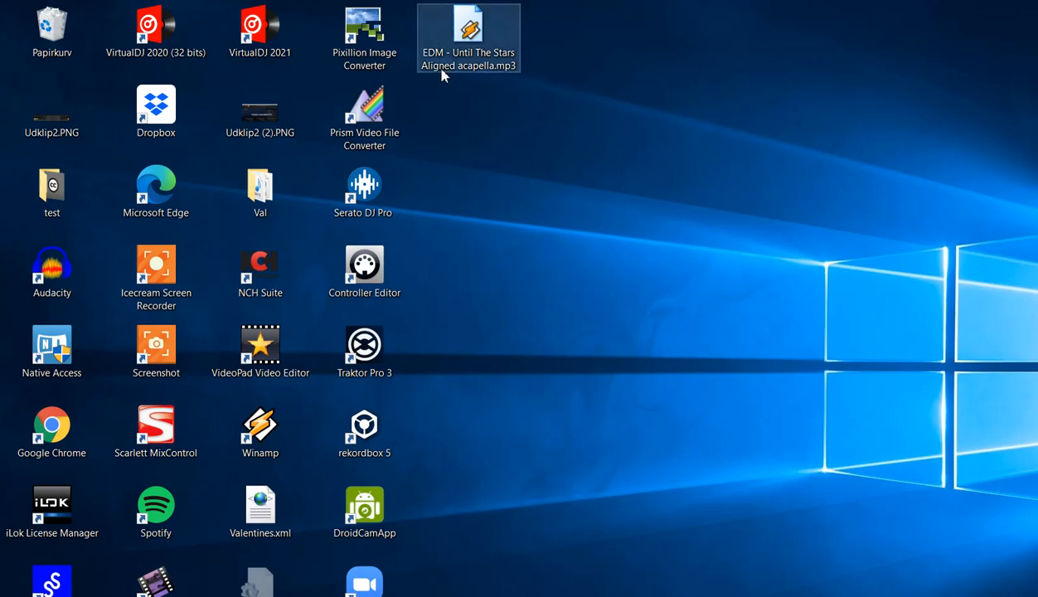
mouse_move(468, 38)
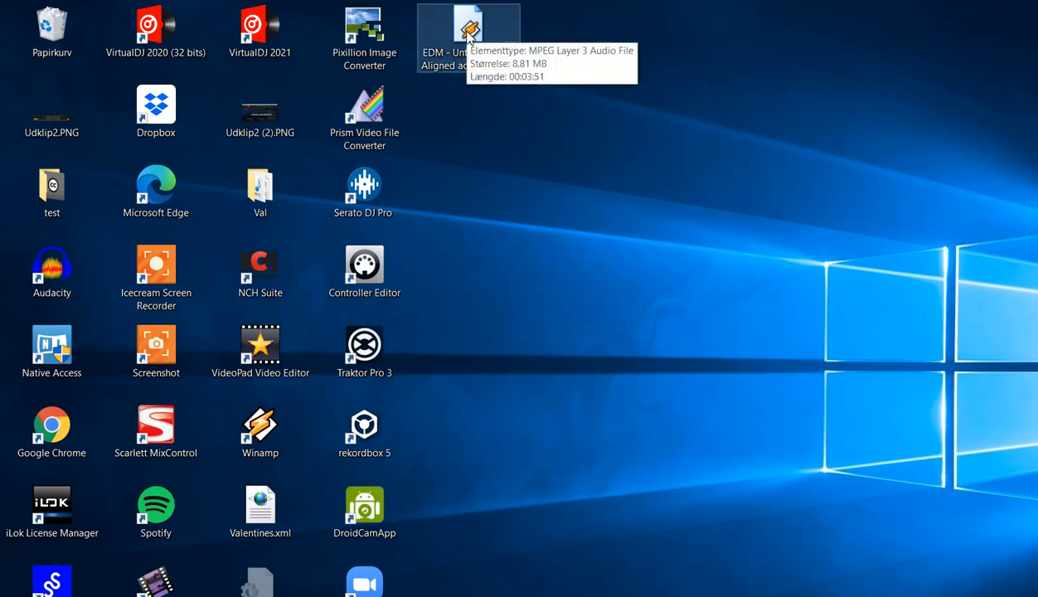
right_click(468, 25)
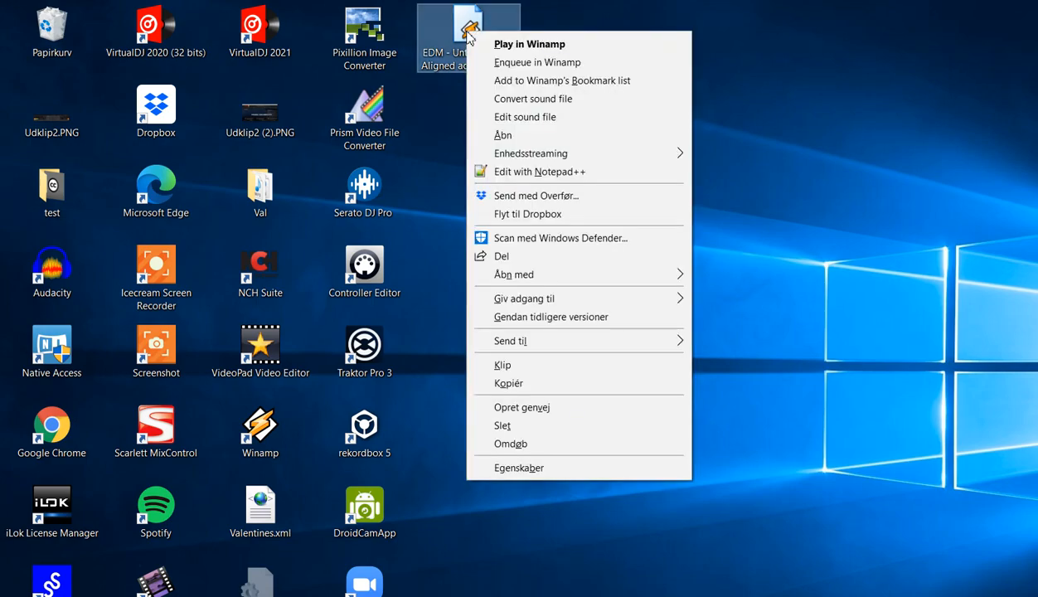
mouse_move(464, 32)
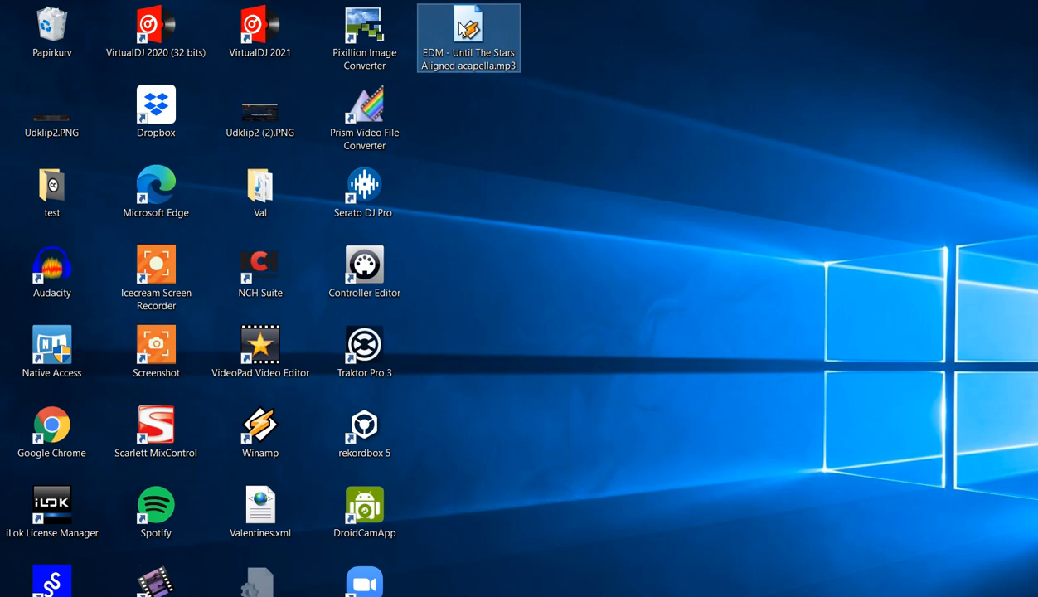
double_click(468, 37)
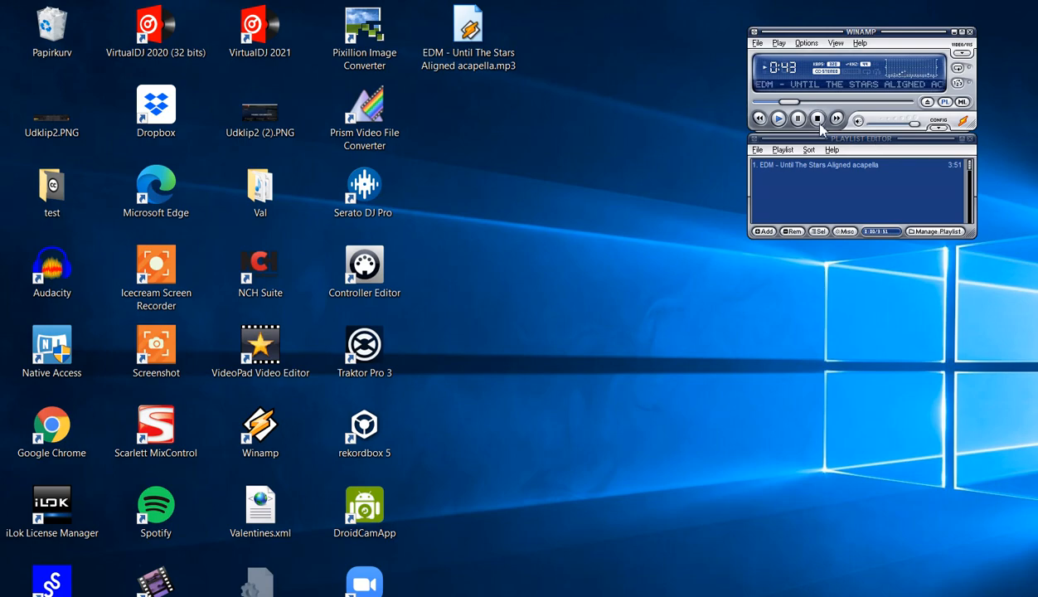
Step: Stop the acapella MP3 playback and close Winamp
click(817, 117)
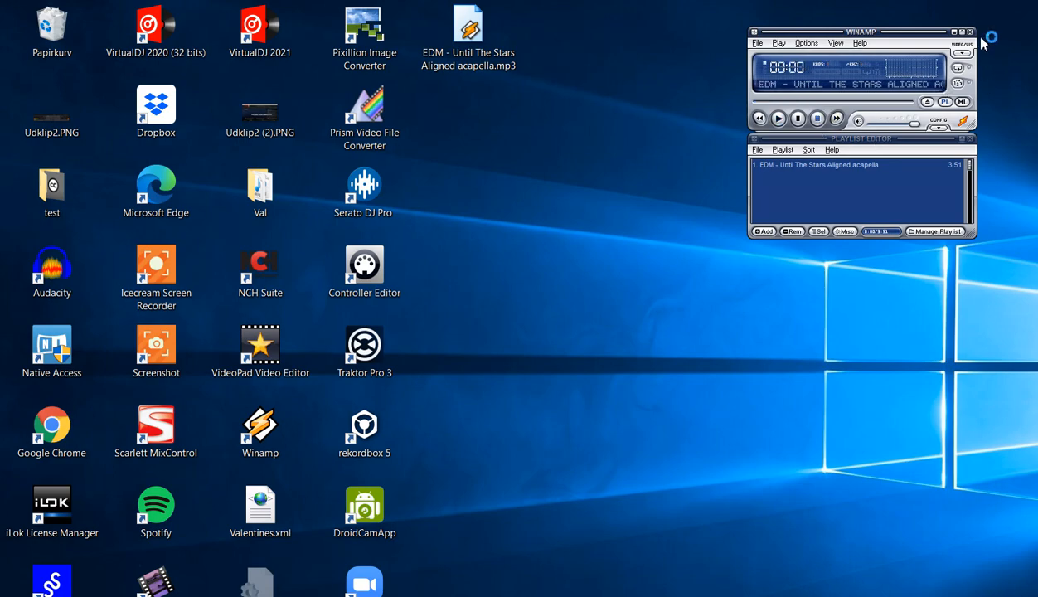
click(967, 31)
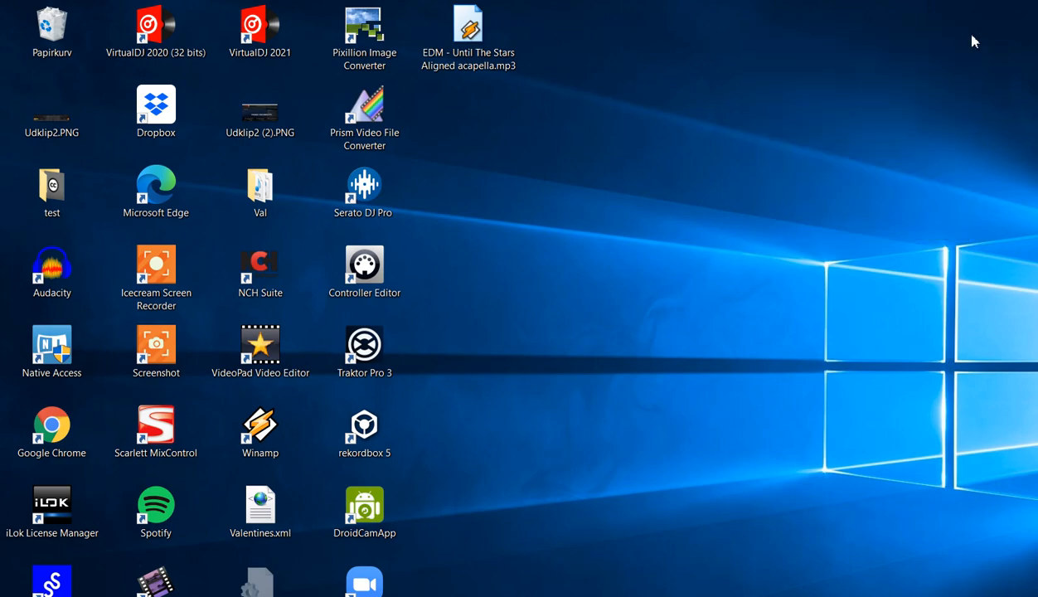
mouse_move(682, 138)
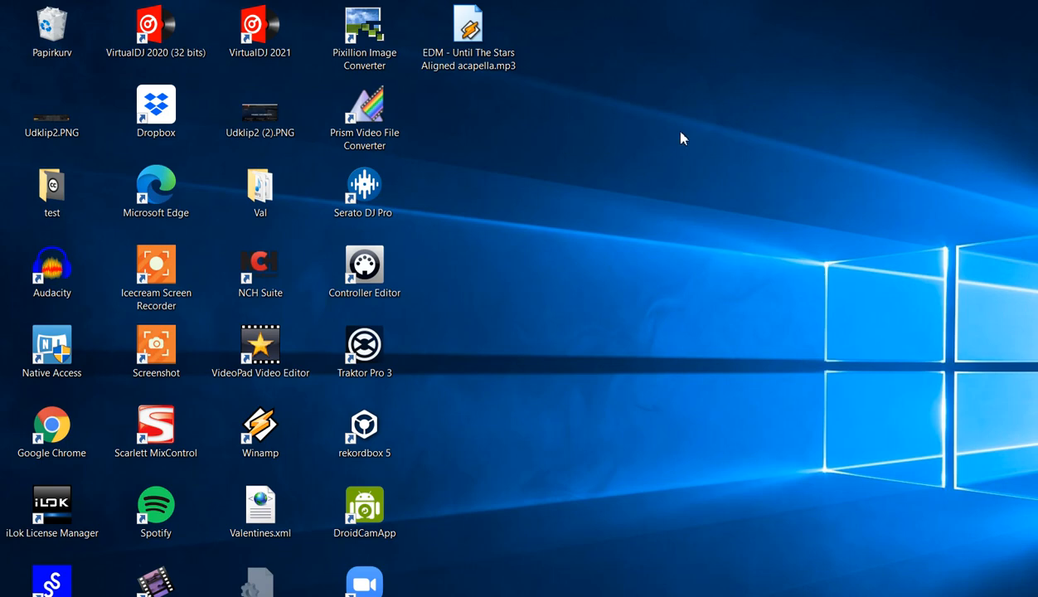